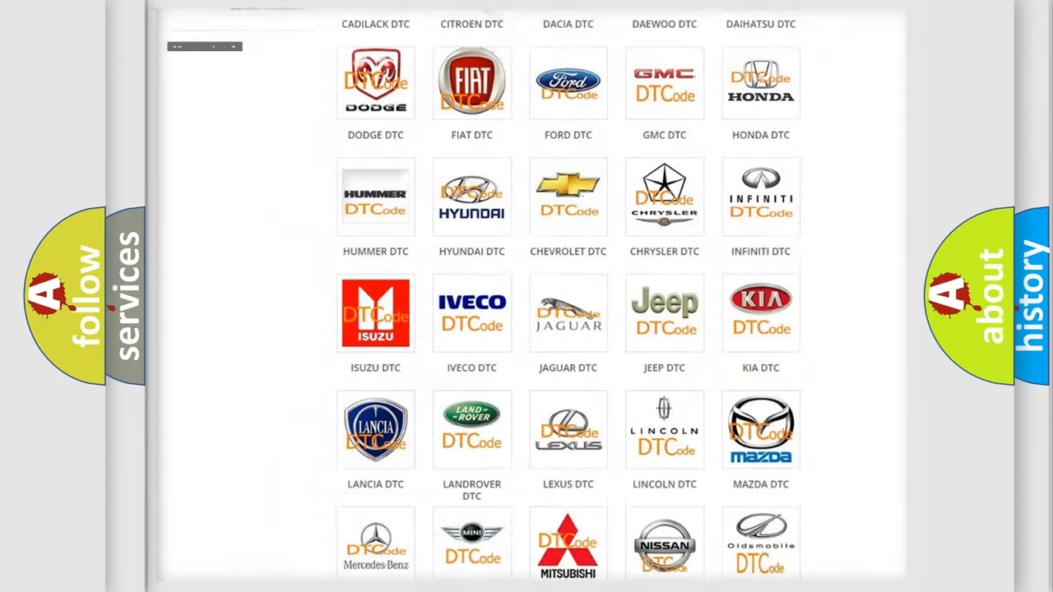
Locate Chevrolet in the brand grid and browse its diagnostic trouble code list.
scroll("up", 3)
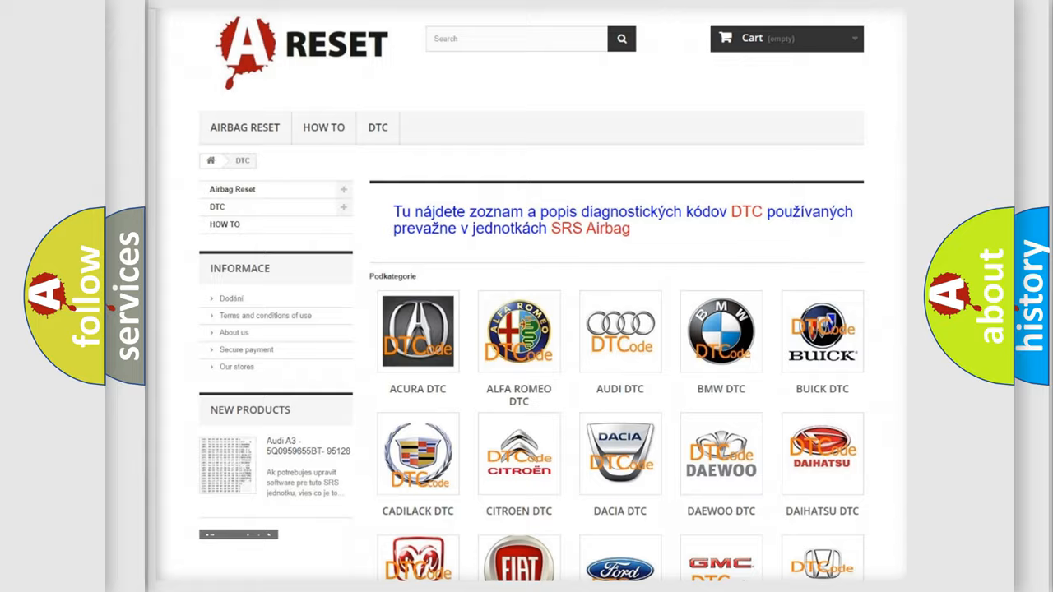
scroll("down", 3)
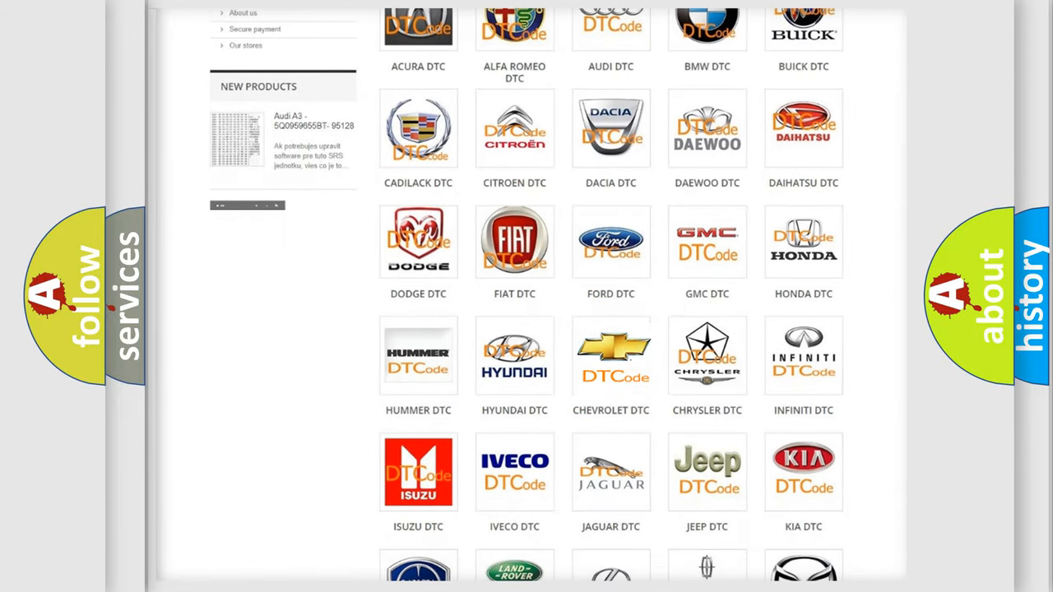
left_click(611, 355)
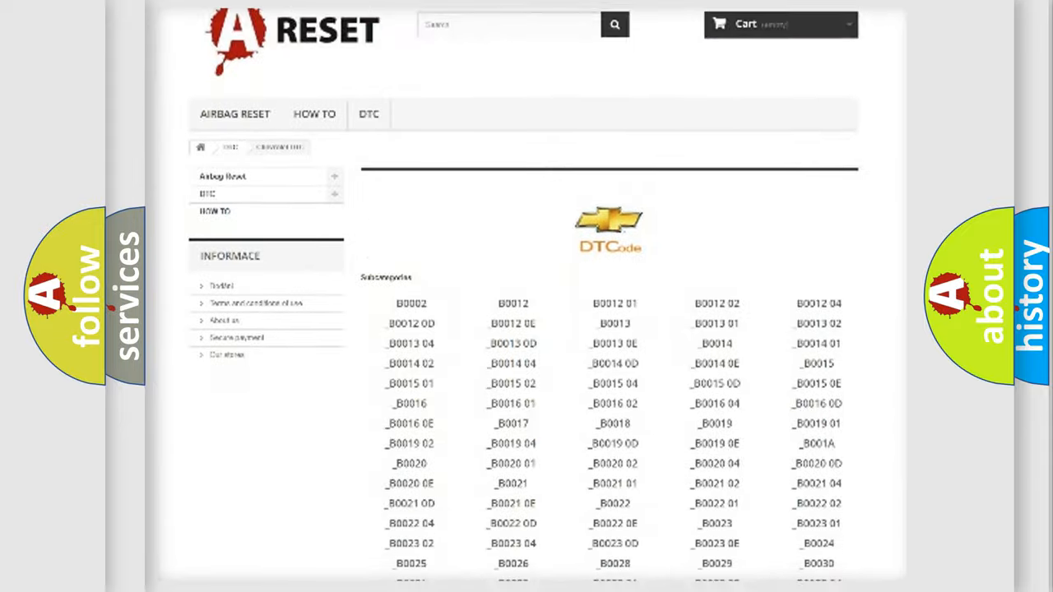
scroll("down", 3)
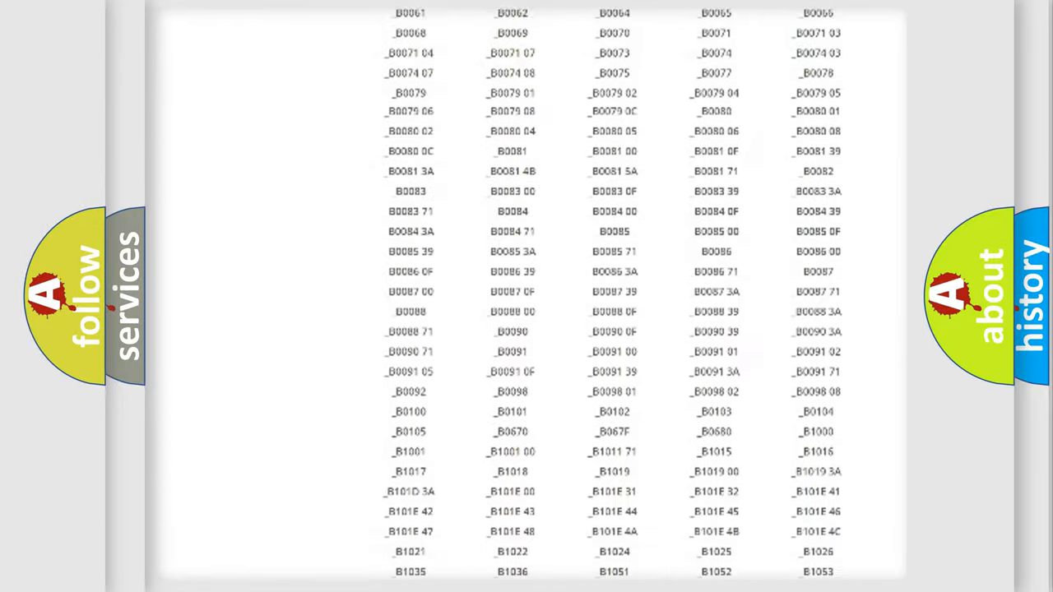
scroll("up", 3)
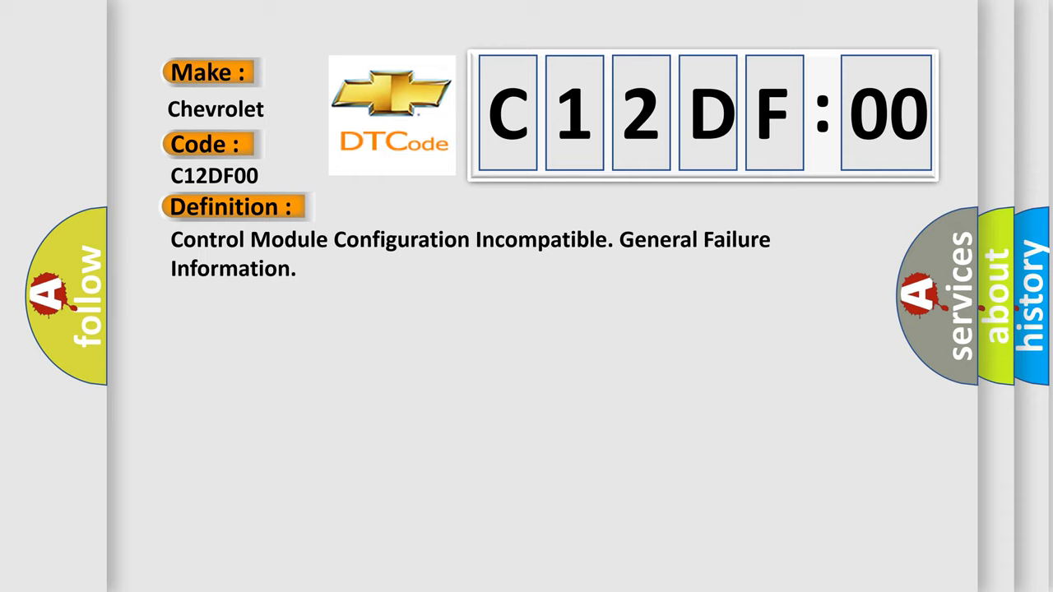
Reveal the Description paragraph about the control module's CAN link to the CEM.
left_click(428, 207)
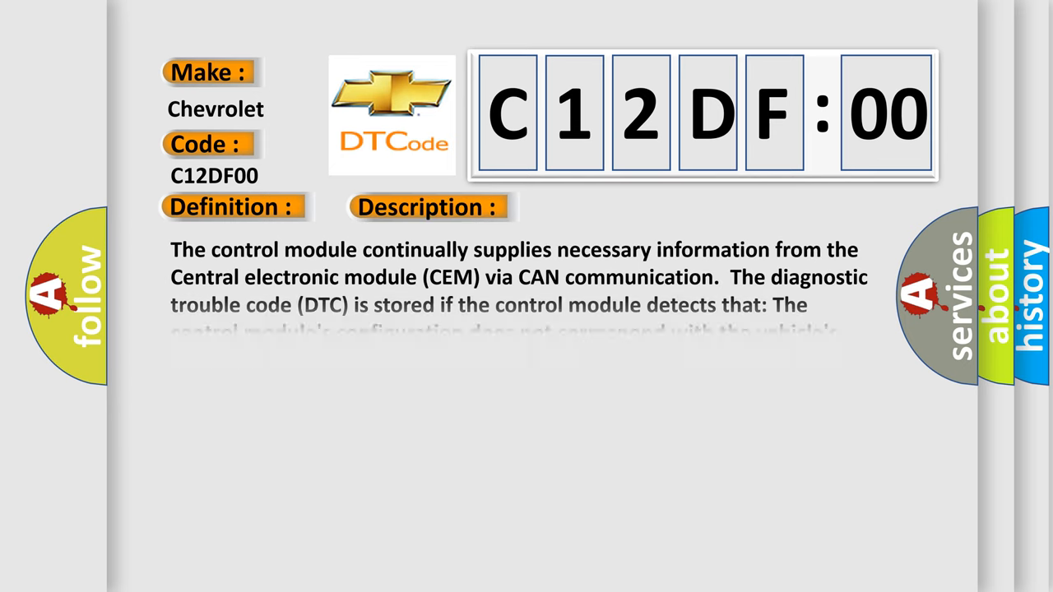